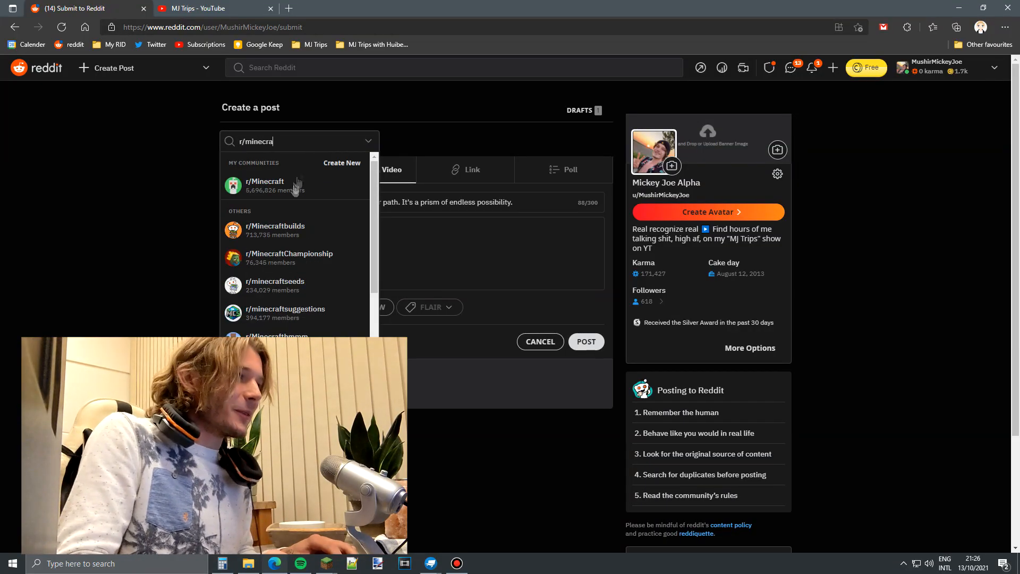
# Step: Choose r/Minecraft under My Communities as the posting community
pyautogui.click(430, 563)
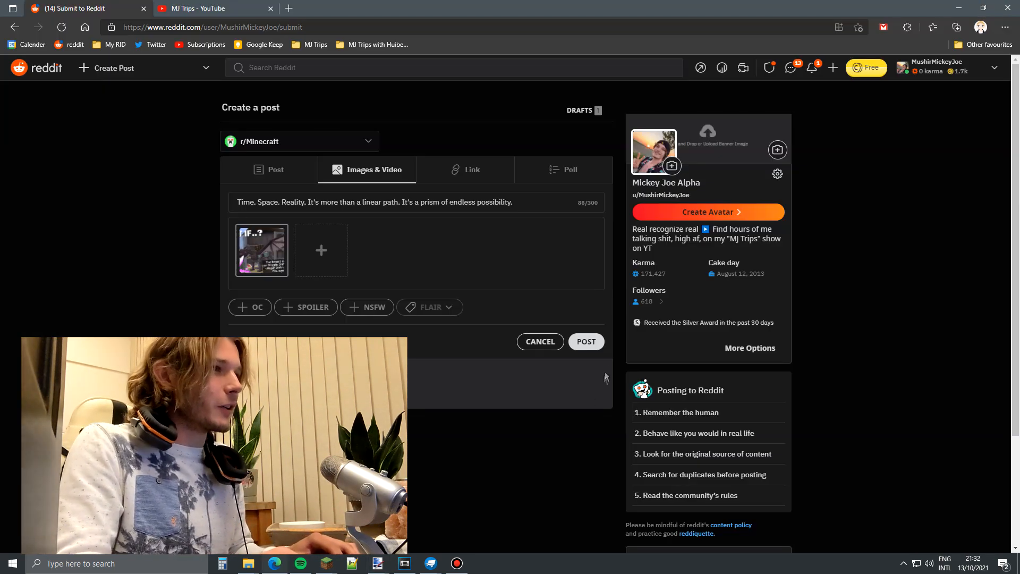
# Step: Submit the image post titled "Time. Space. Reality…" to r/Minecraft
pyautogui.click(587, 342)
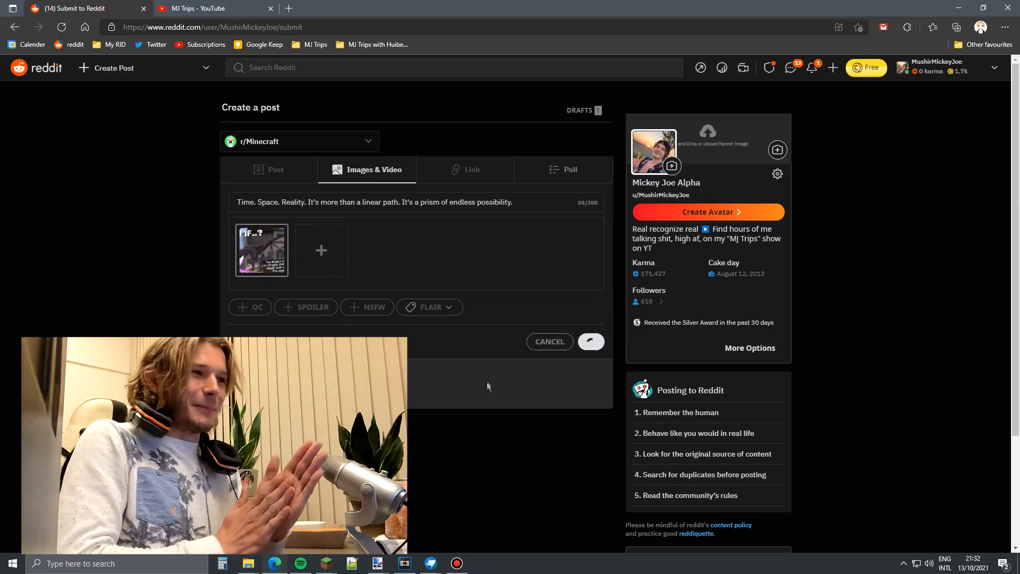